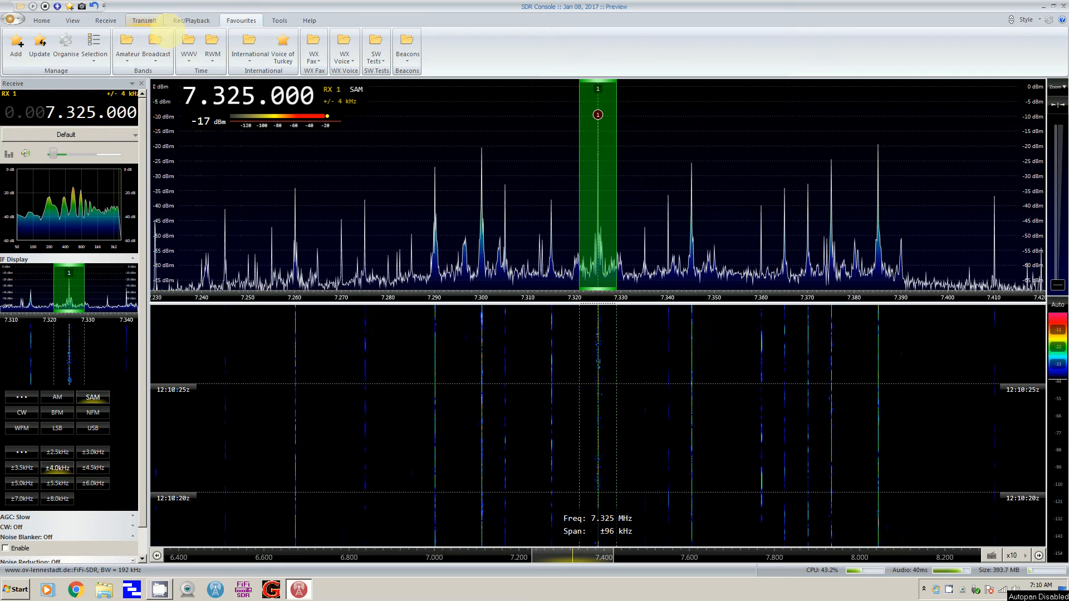
Step: Show the Favourites International list of saved shortwave broadcast stations
{"action": "left_click", "coordinate": [263, 48]}
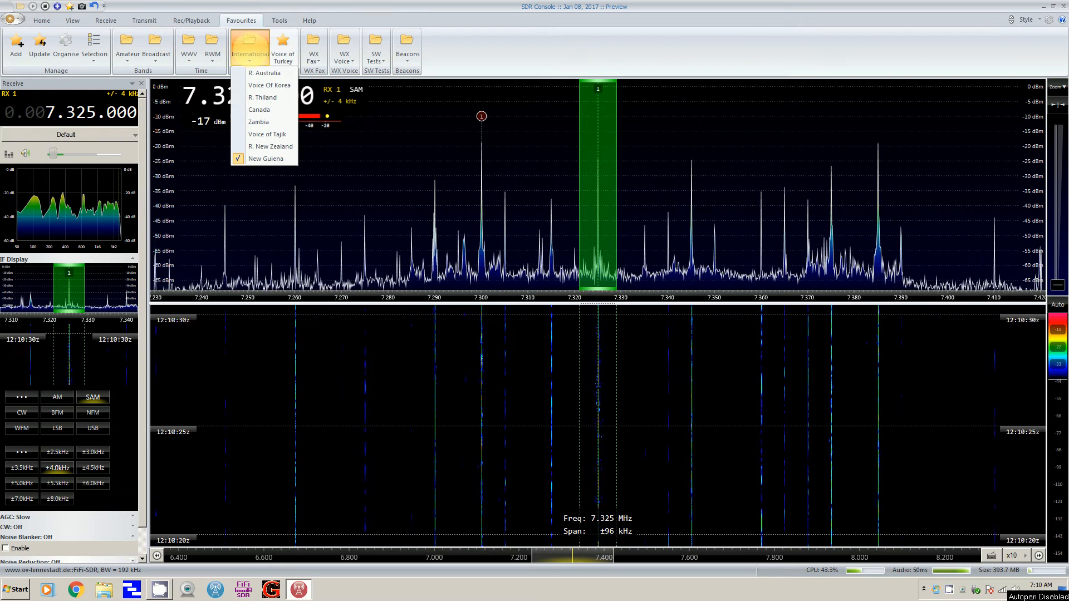